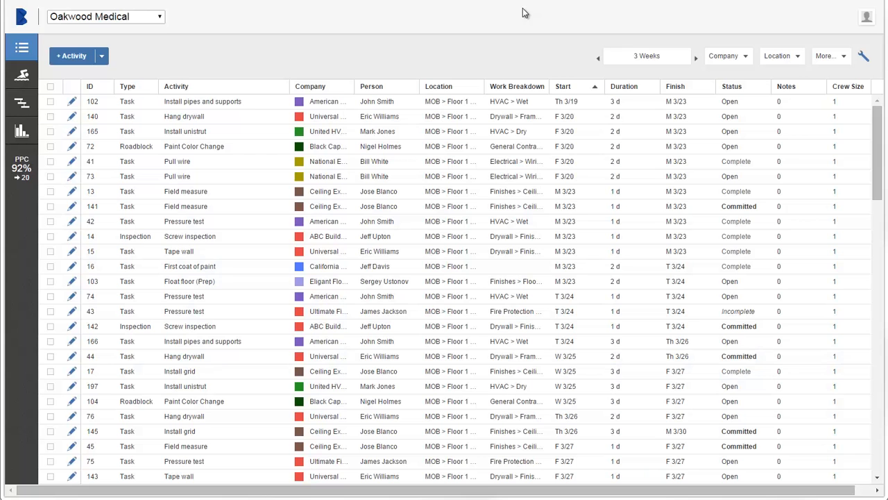
- Switch to the Oakwood Medical List view and show the + Activity add options
{"action": "left_click", "coordinate": [727, 56]}
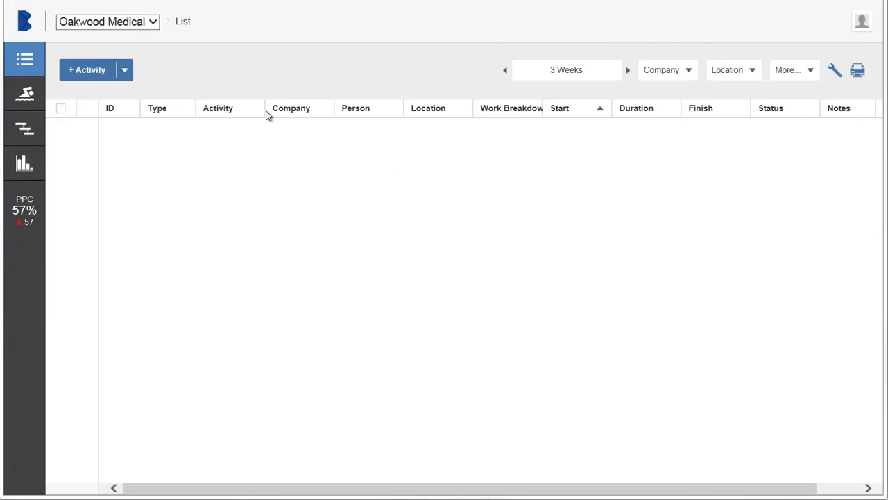
{"action": "left_click", "coordinate": [124, 69]}
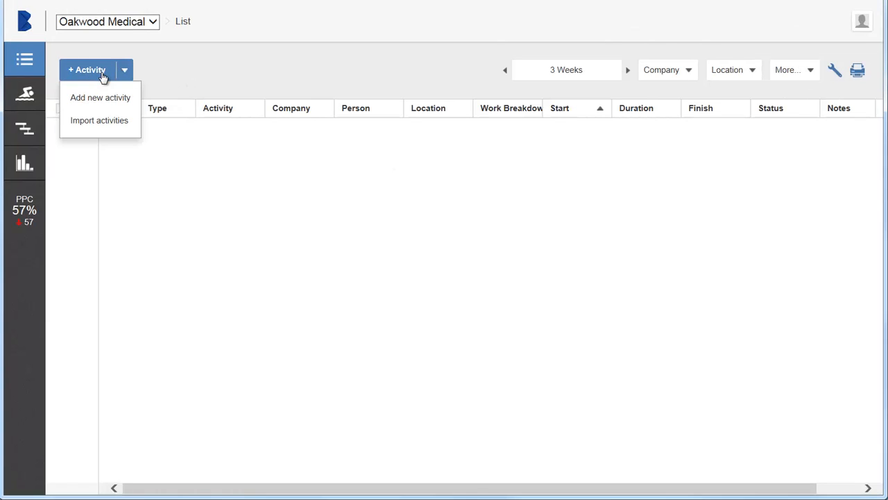
- Add a new activity named 'Frame walls' located in Room 102
{"action": "left_click", "coordinate": [100, 97]}
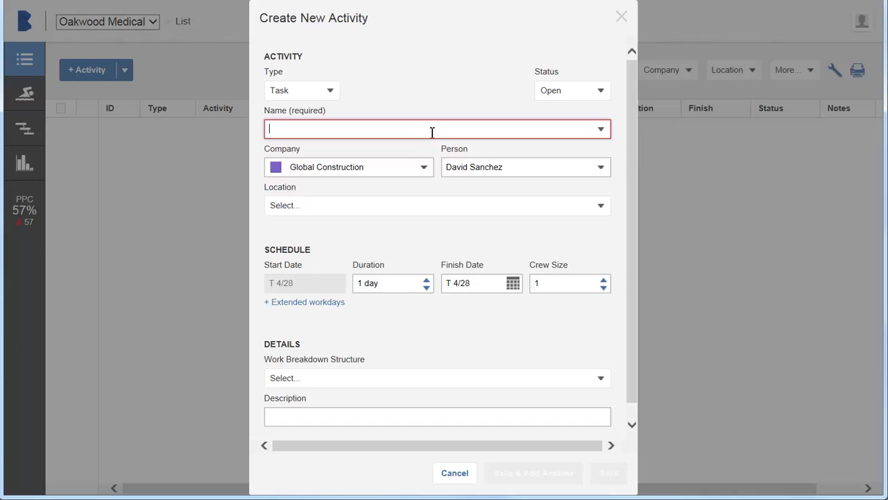
{"action": "type", "text": "F"}
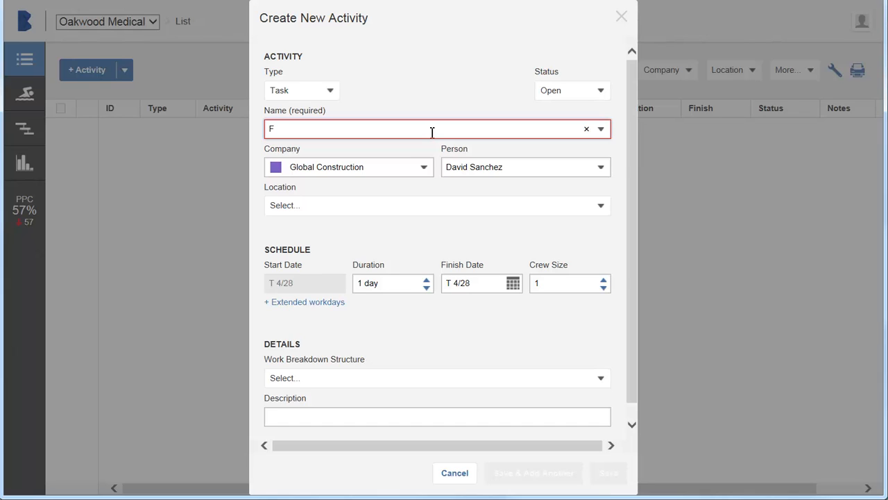
{"action": "type", "text": "rame walls"}
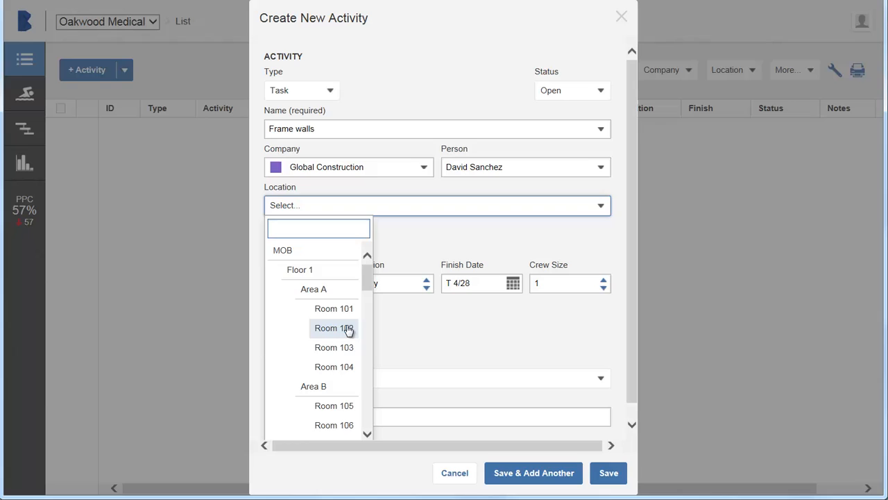
{"action": "left_click", "coordinate": [334, 327]}
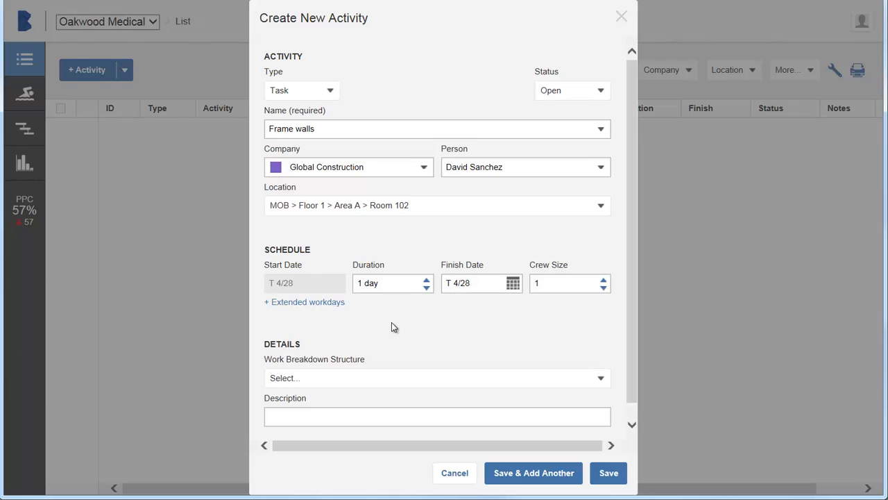
{"action": "left_click", "coordinate": [512, 283]}
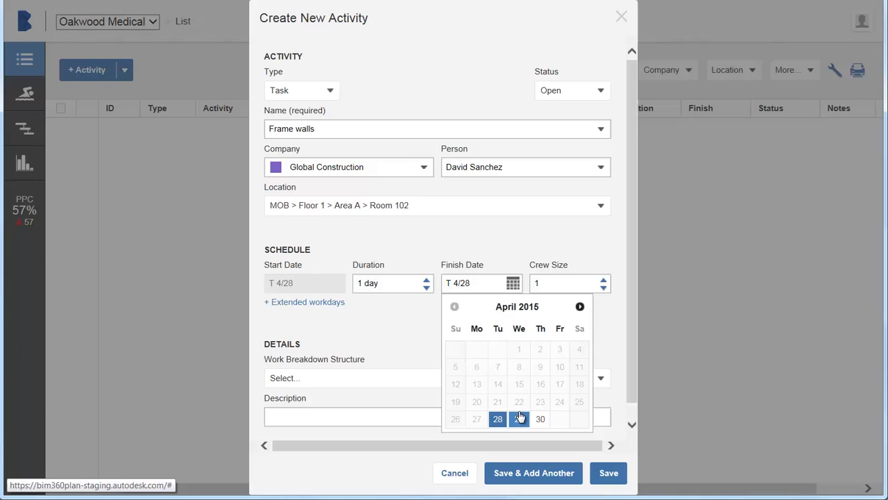
- Set Frame walls to finish on the 29th under General Contractor > Super, and save
{"action": "left_click", "coordinate": [519, 419]}
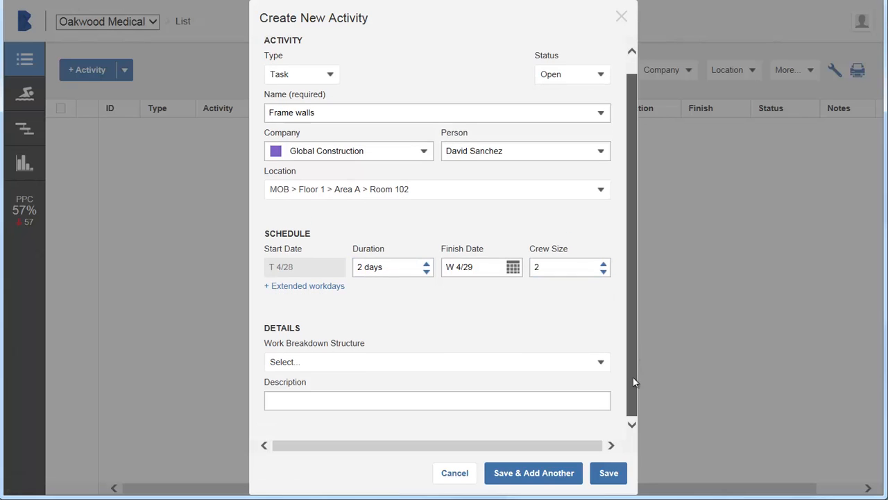
{"action": "left_click", "coordinate": [437, 362]}
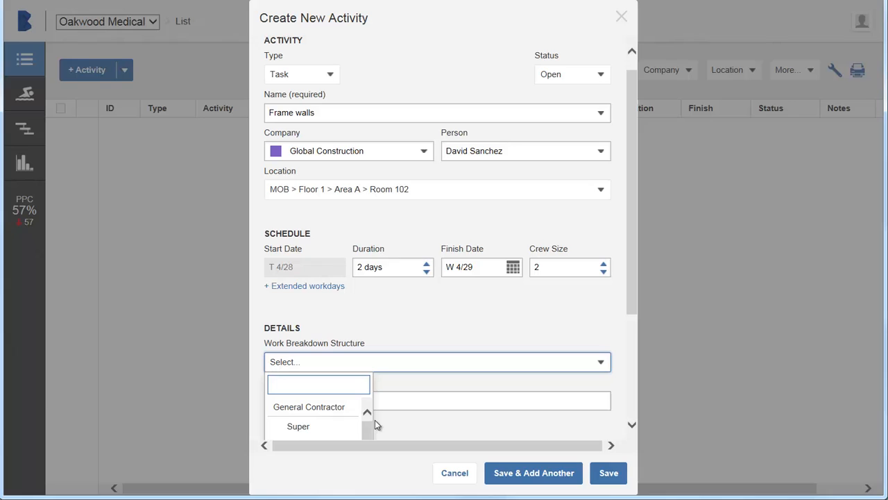
{"action": "left_click", "coordinate": [298, 426]}
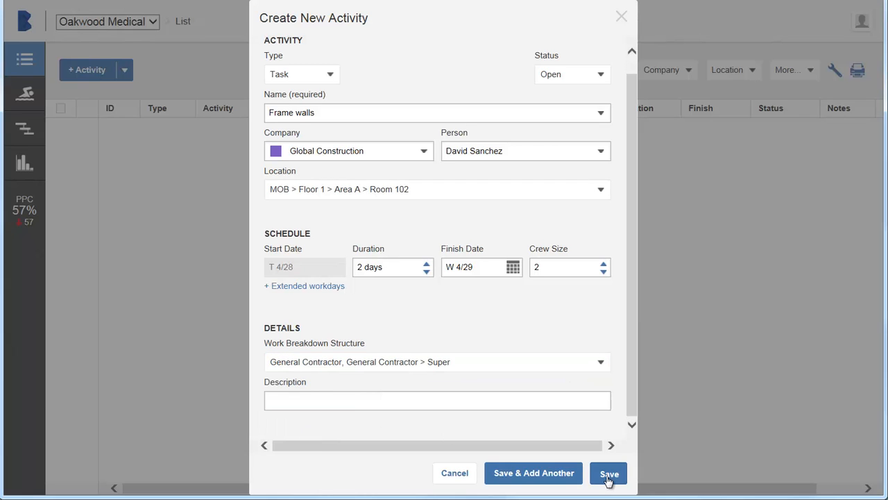
{"action": "left_click", "coordinate": [609, 473]}
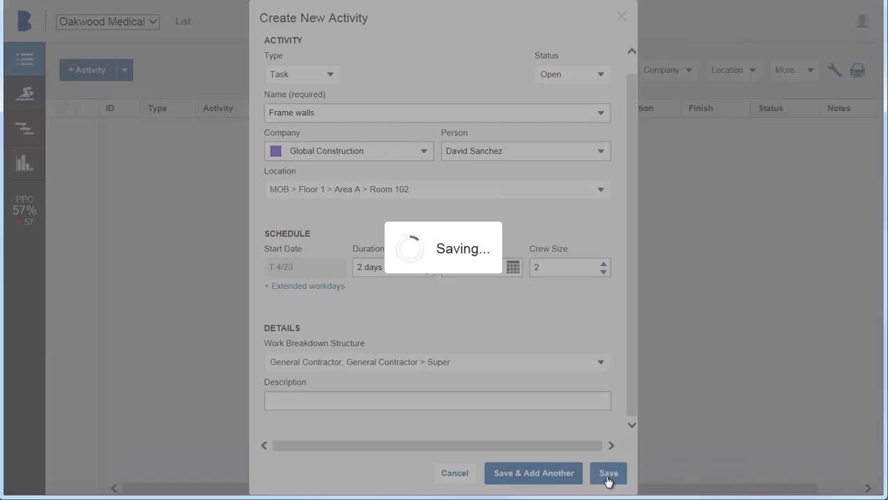
{"action": "left_click", "coordinate": [608, 472]}
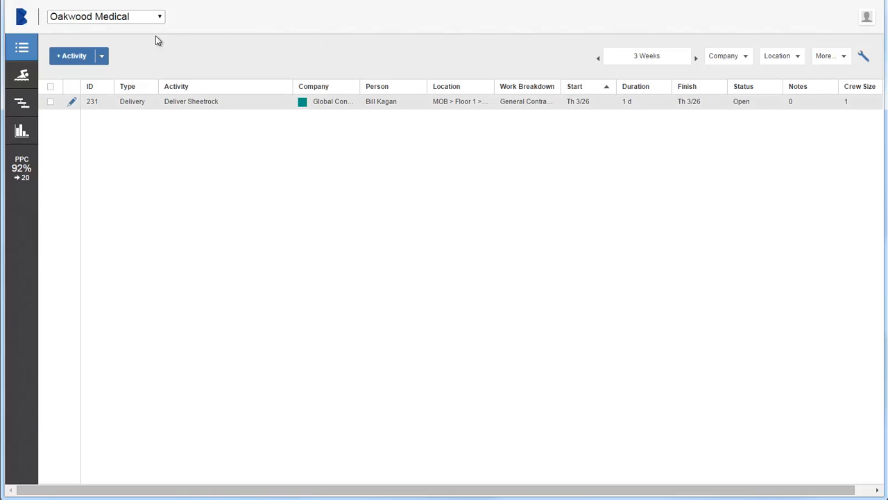
- Open Import activities and download the activity list template
{"action": "left_click", "coordinate": [101, 56]}
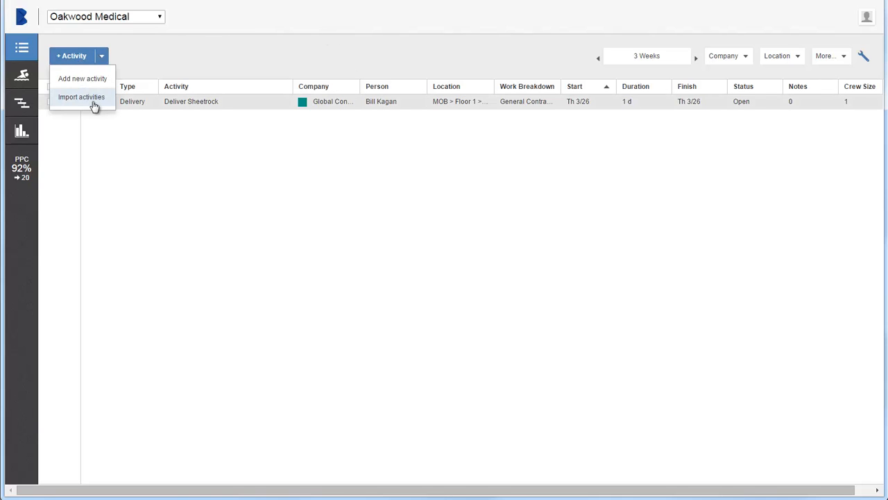
{"action": "left_click", "coordinate": [82, 97]}
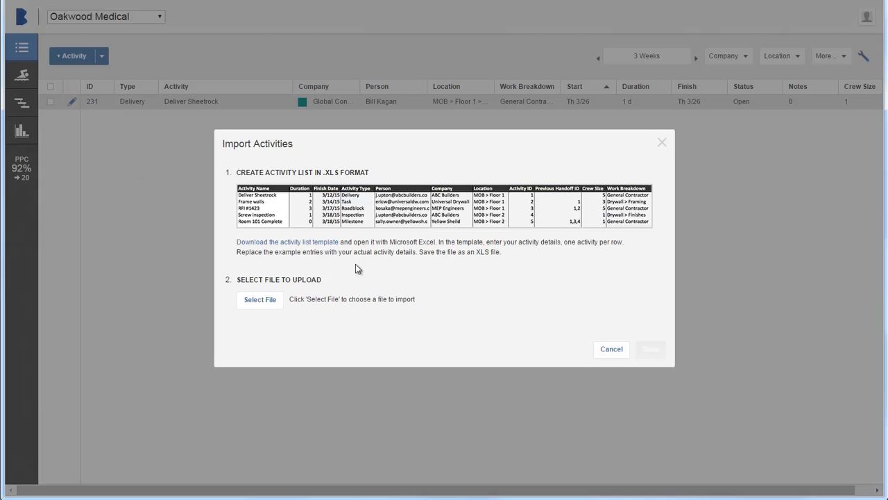
{"action": "mouse_move", "coordinate": [370, 271]}
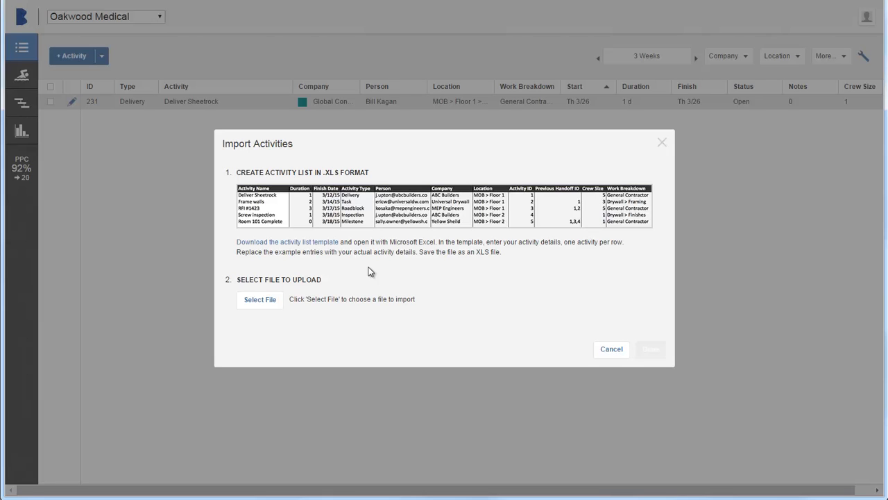
{"action": "left_click", "coordinate": [287, 242]}
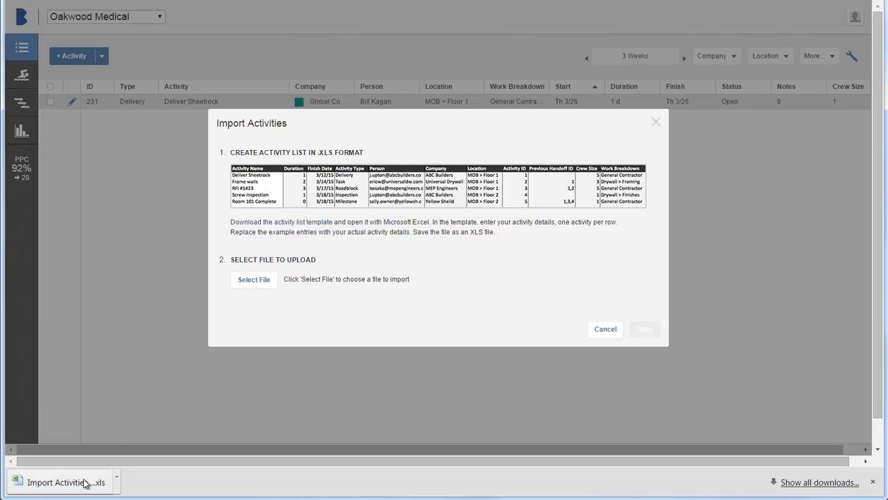
- Open the downloaded activity template file
{"action": "left_click", "coordinate": [62, 482]}
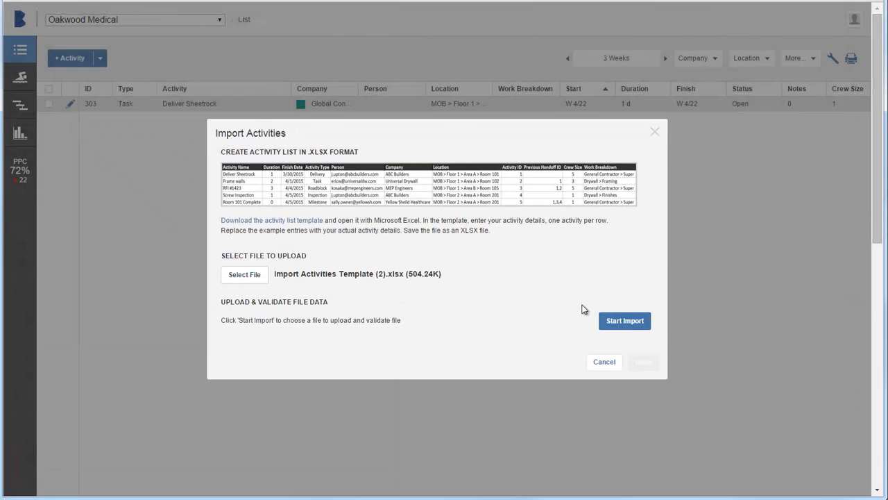
{"action": "mouse_move", "coordinate": [623, 320]}
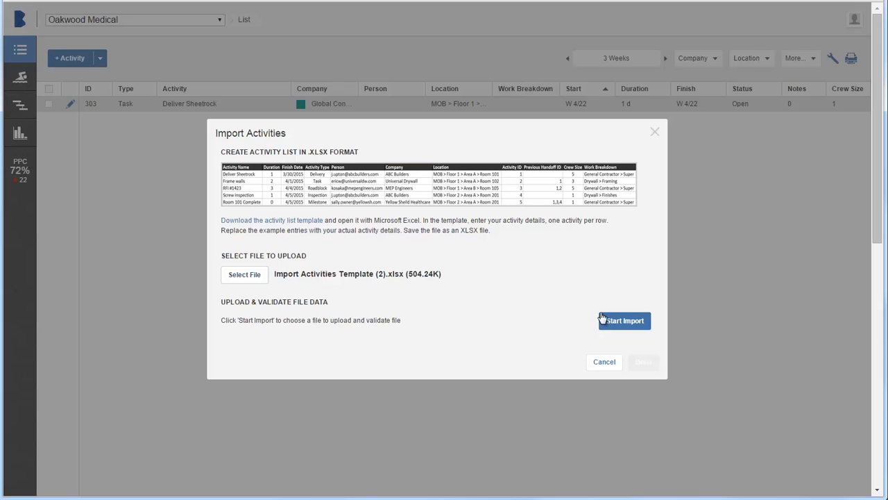
- Start the import of the selected template, then click Done
{"action": "left_click", "coordinate": [624, 320]}
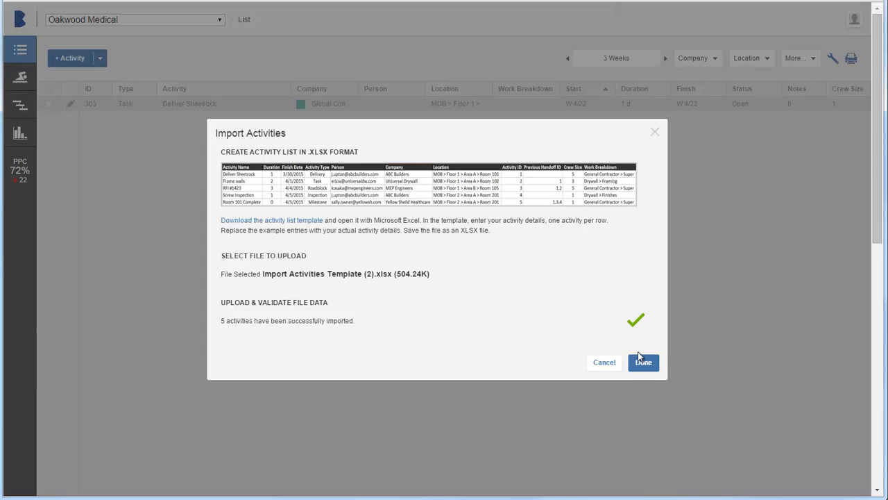
{"action": "left_click", "coordinate": [644, 362]}
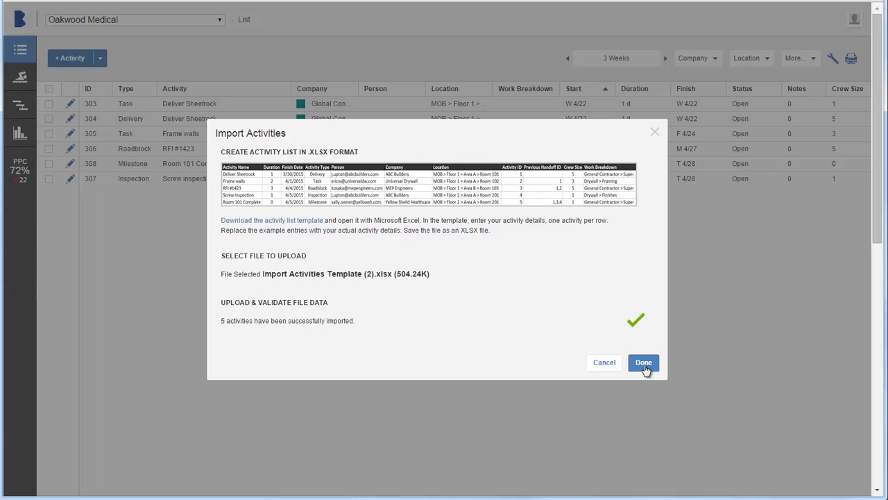
{"action": "left_click", "coordinate": [644, 362]}
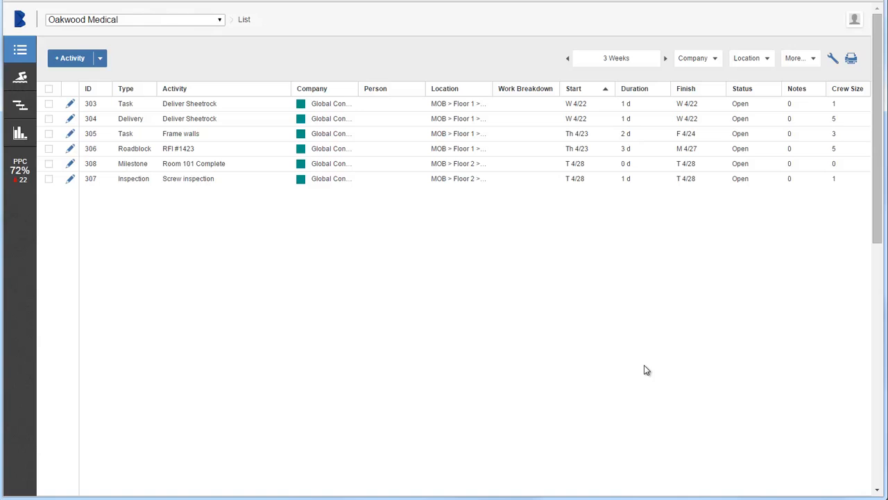